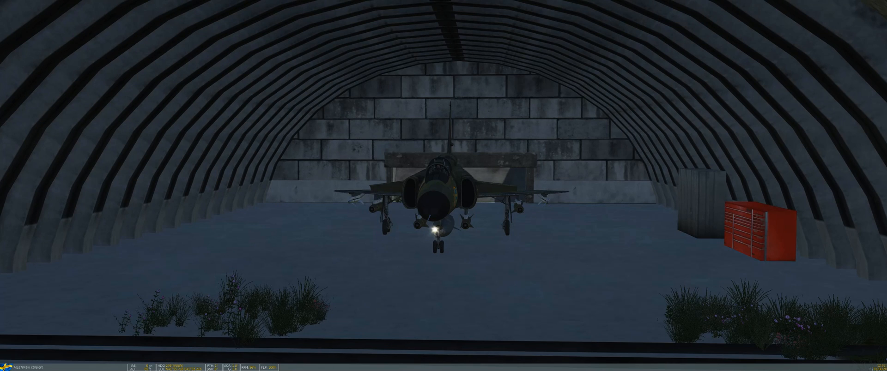
text(*addde90)
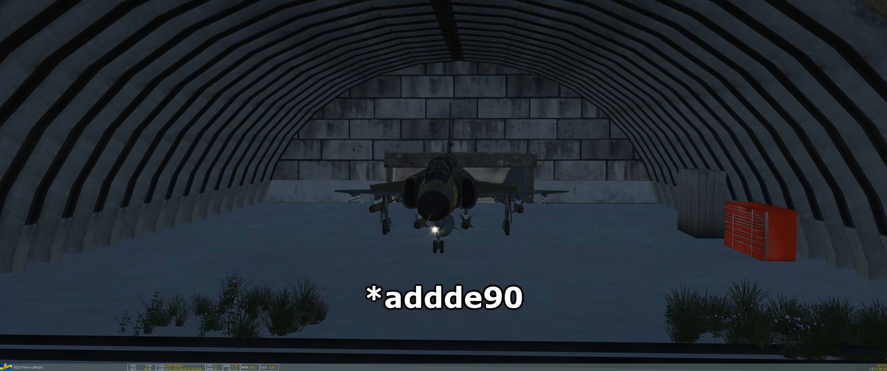